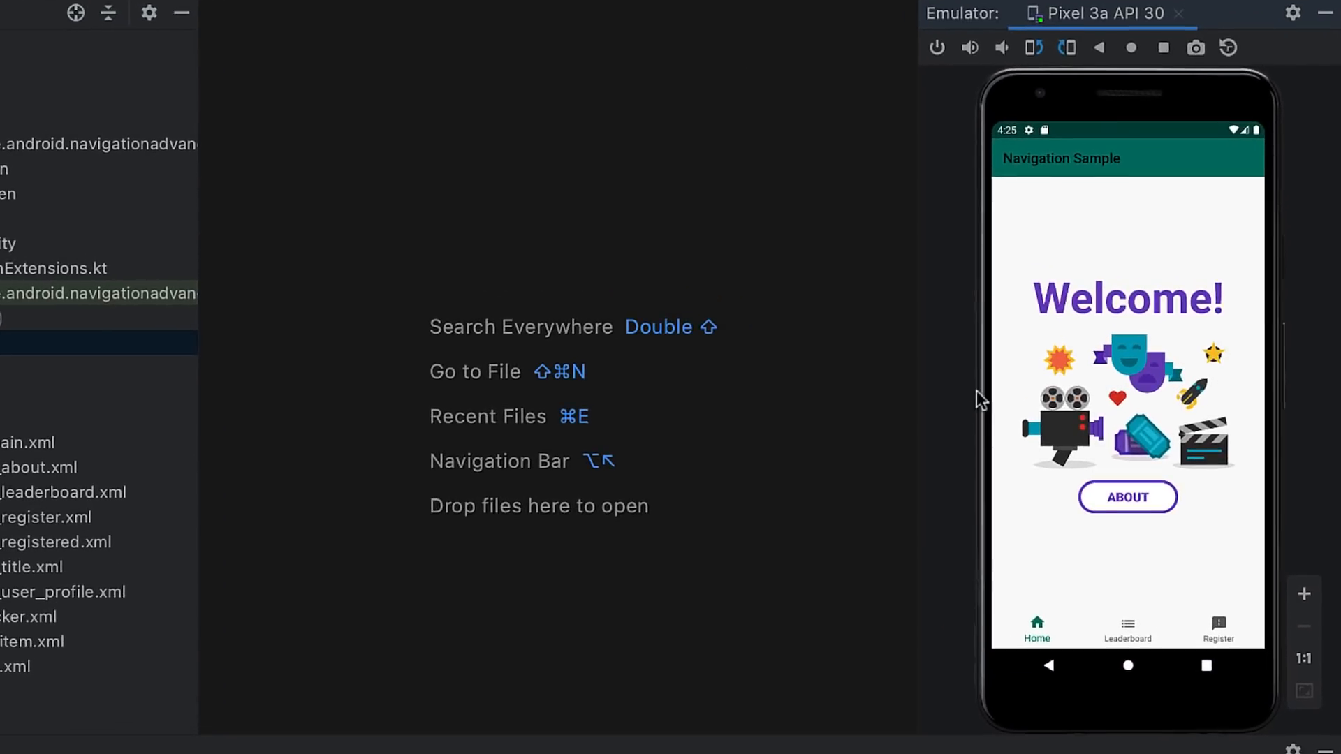
Step: Visit About, Leaderboard, Register, then return to Leaderboard's Profile and Home's About to check preserved back stacks
click(1127, 498)
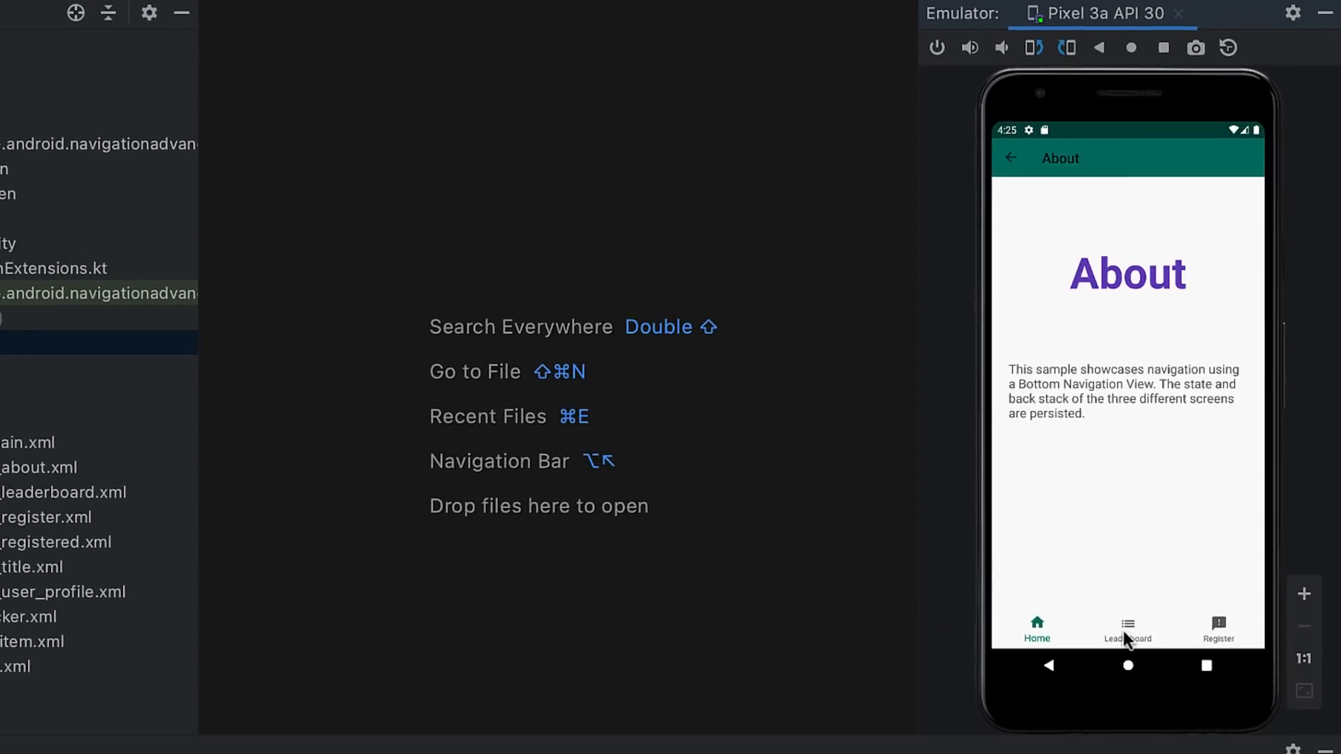
mouse_move(1128, 631)
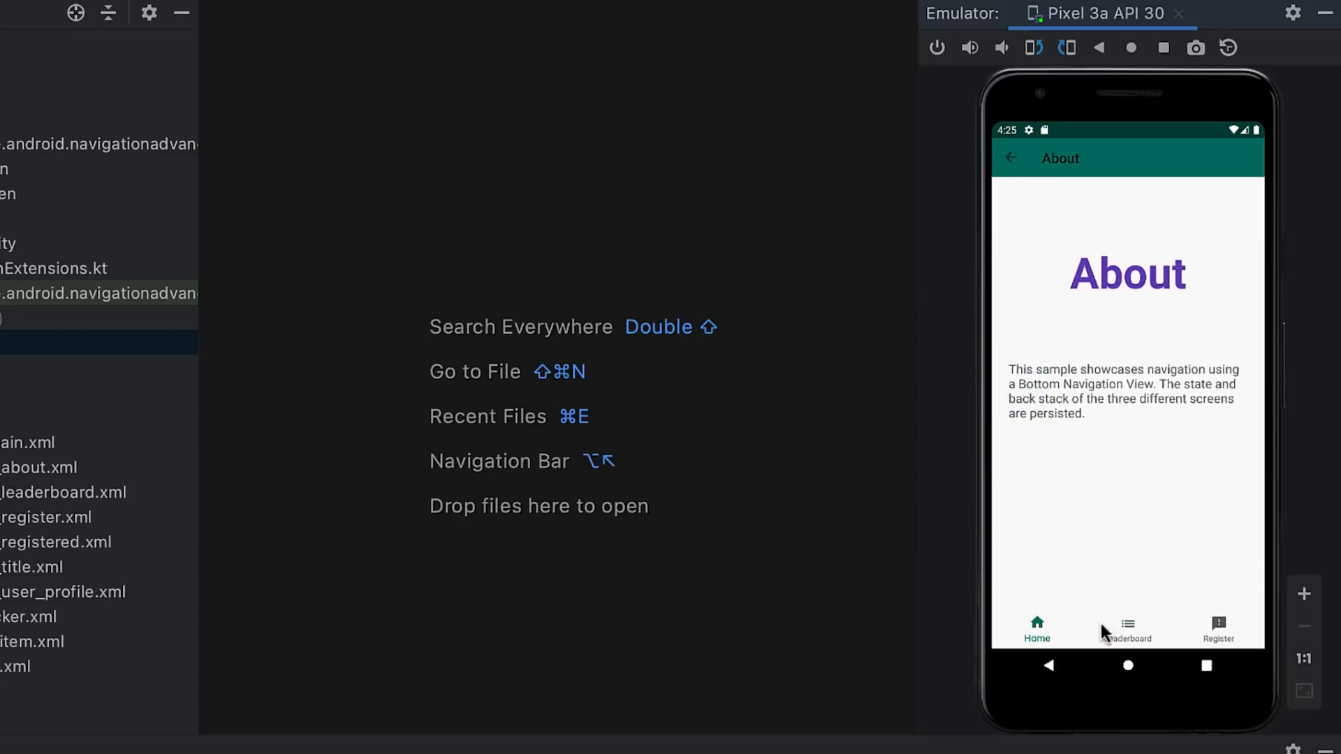
click(1128, 630)
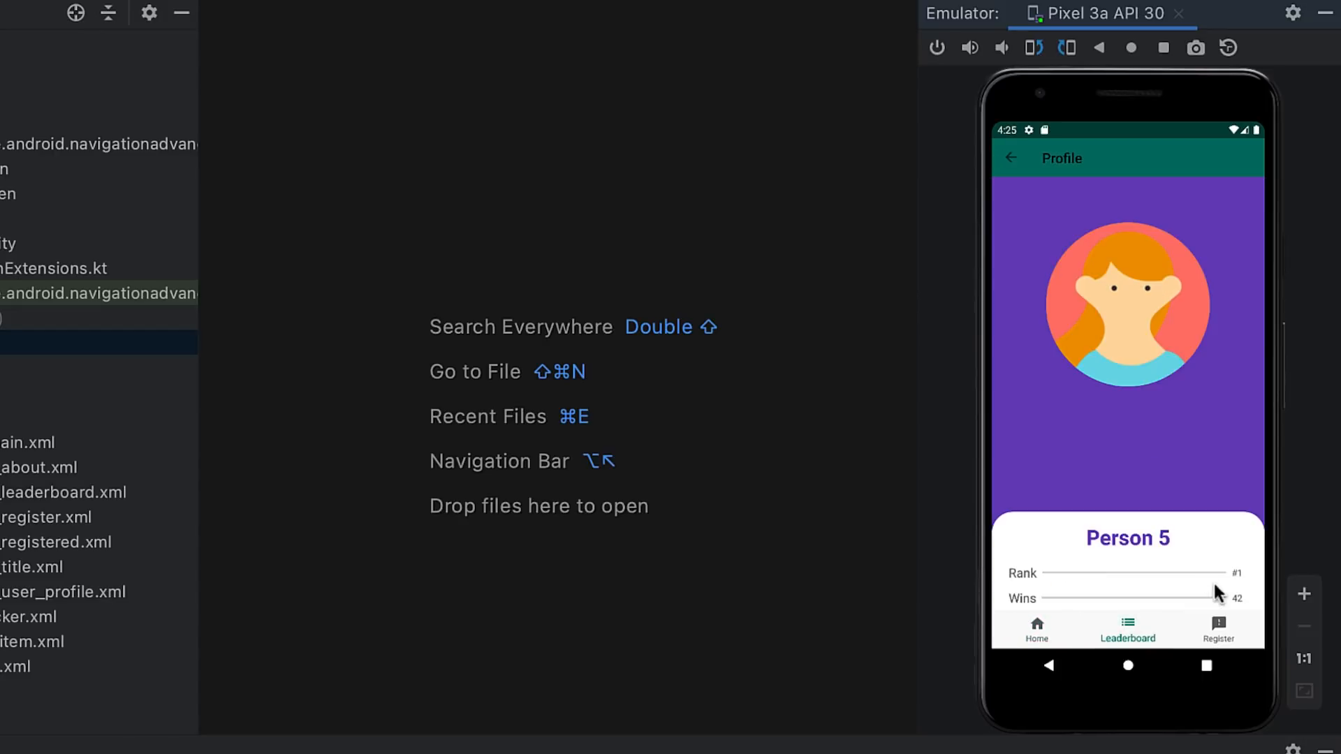
click(1218, 628)
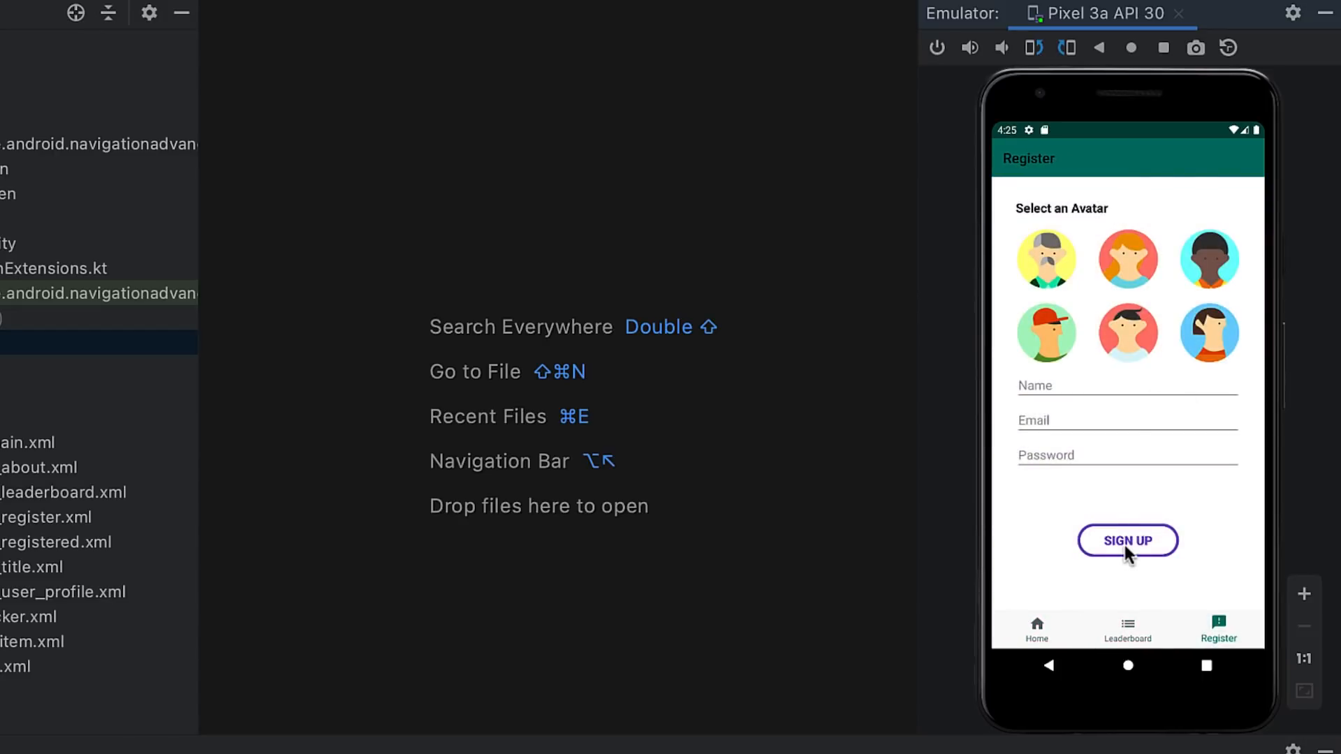
click(1127, 541)
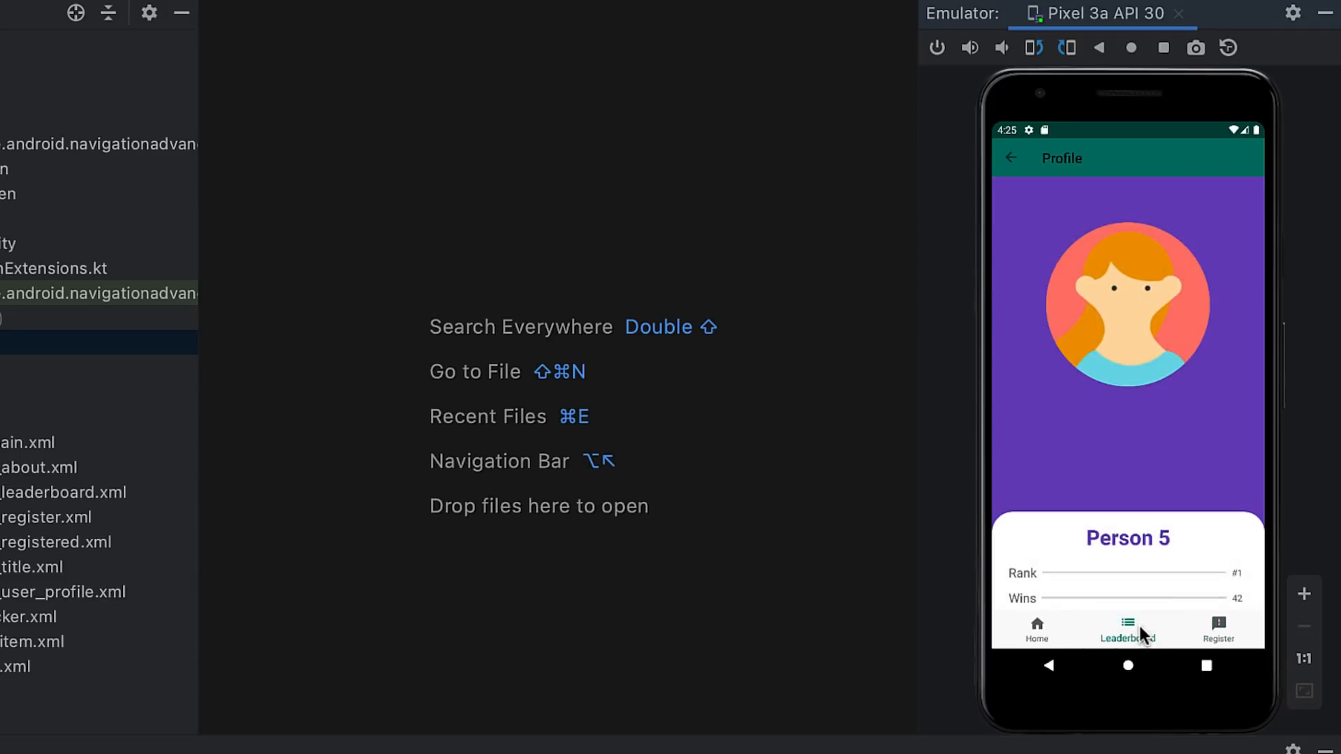
click(1035, 629)
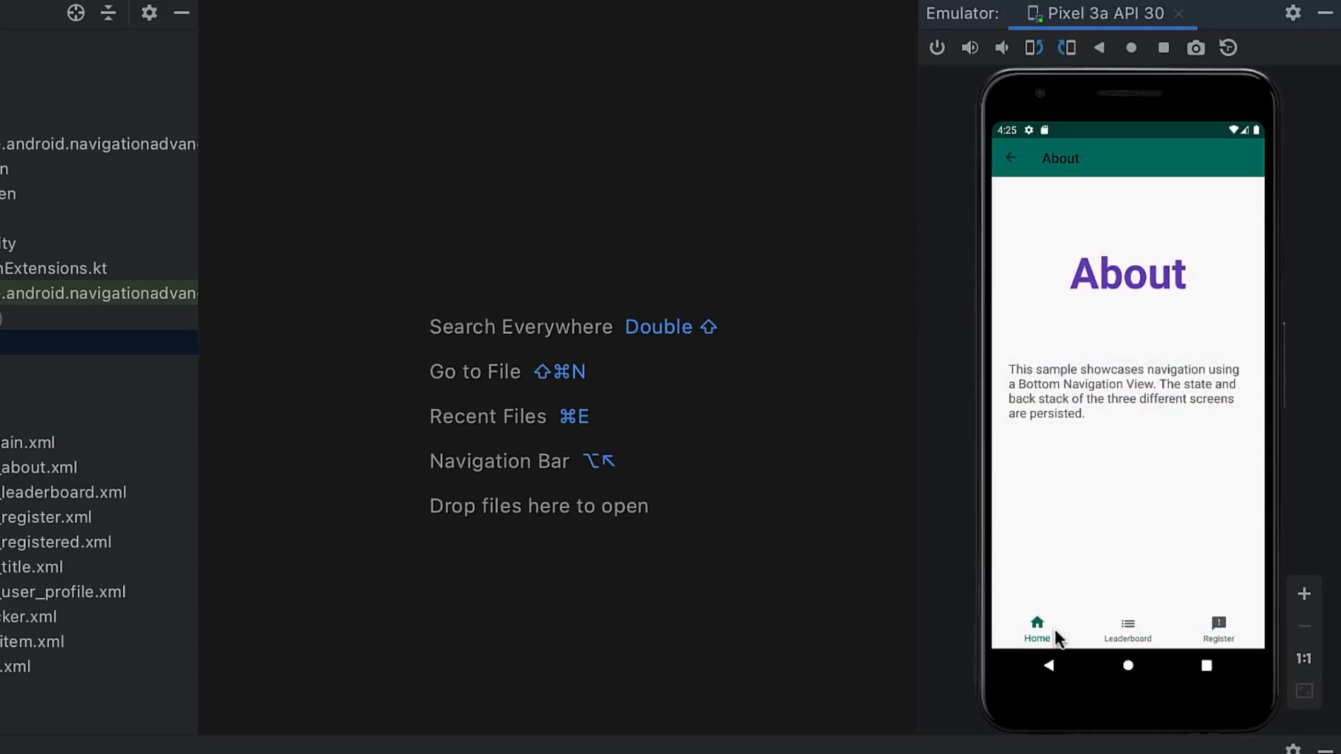
click(197, 257)
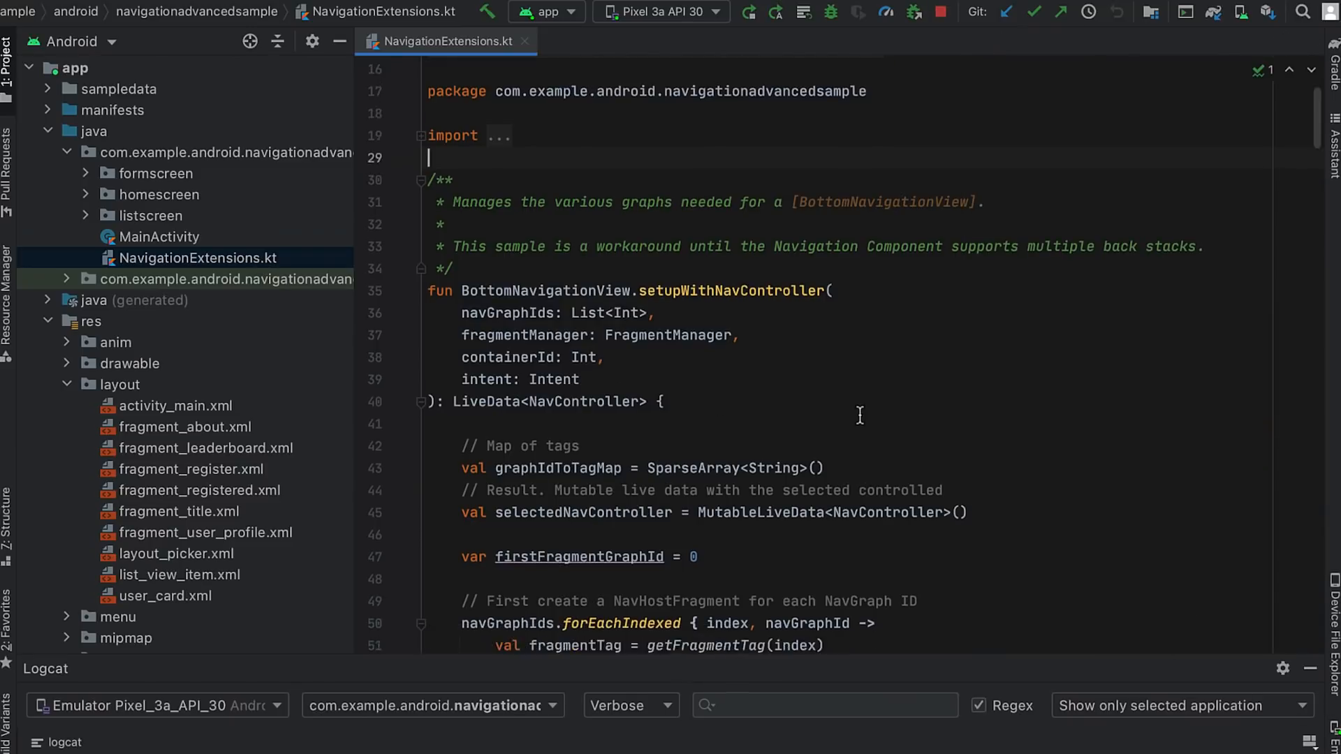
scroll(down, 3)
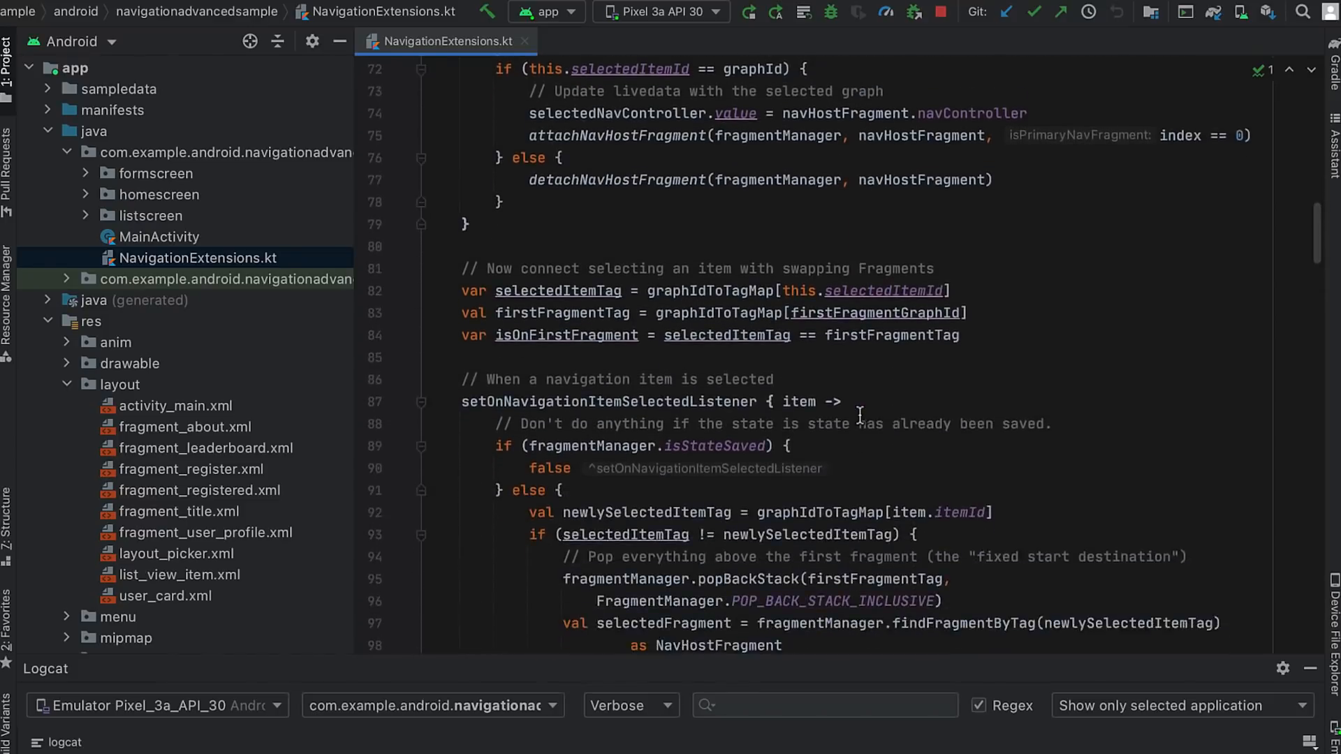
scroll(down, 3)
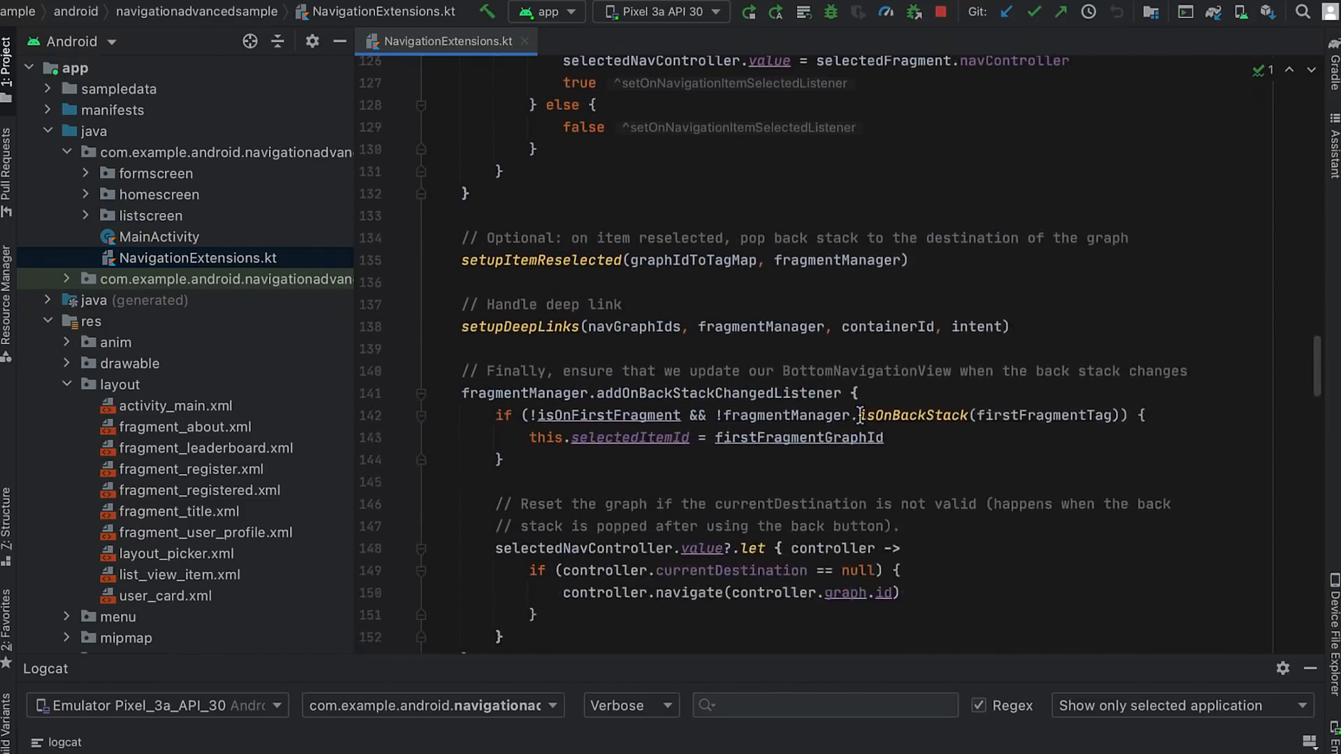
scroll(down, 3)
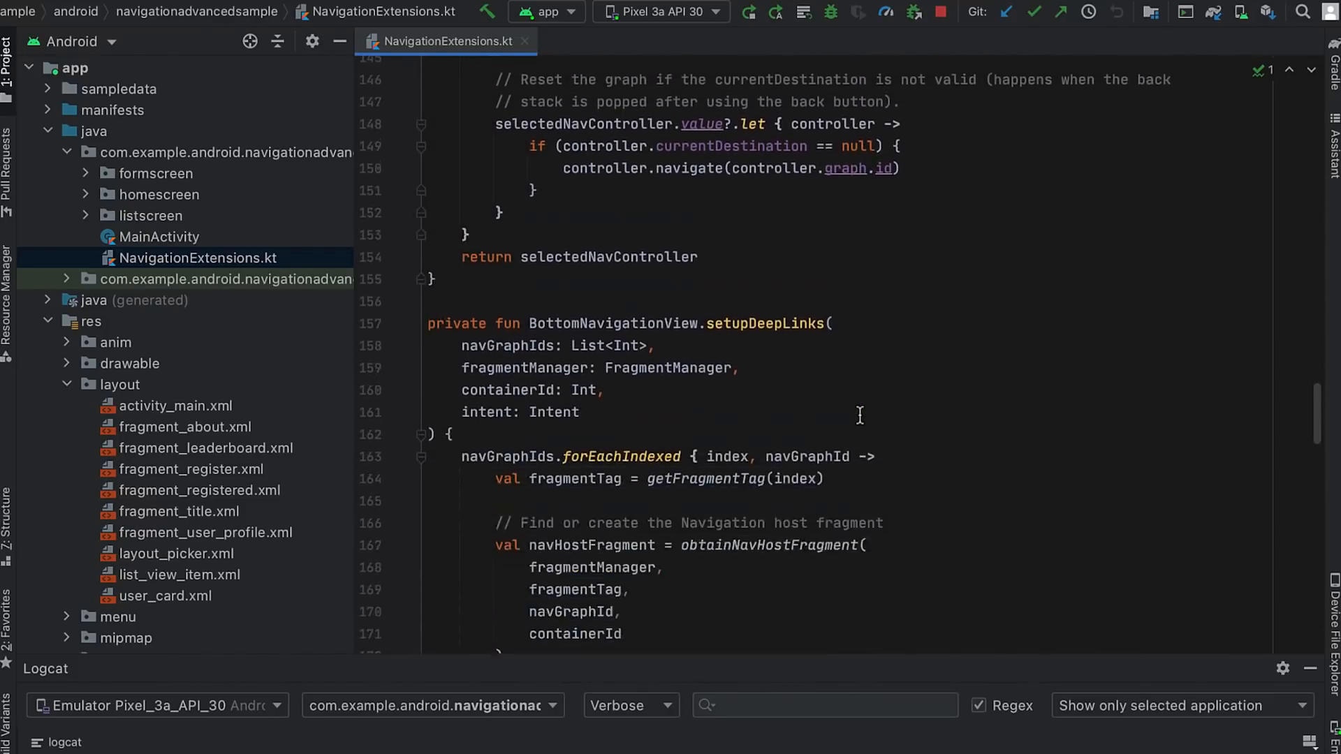
scroll(down, 3)
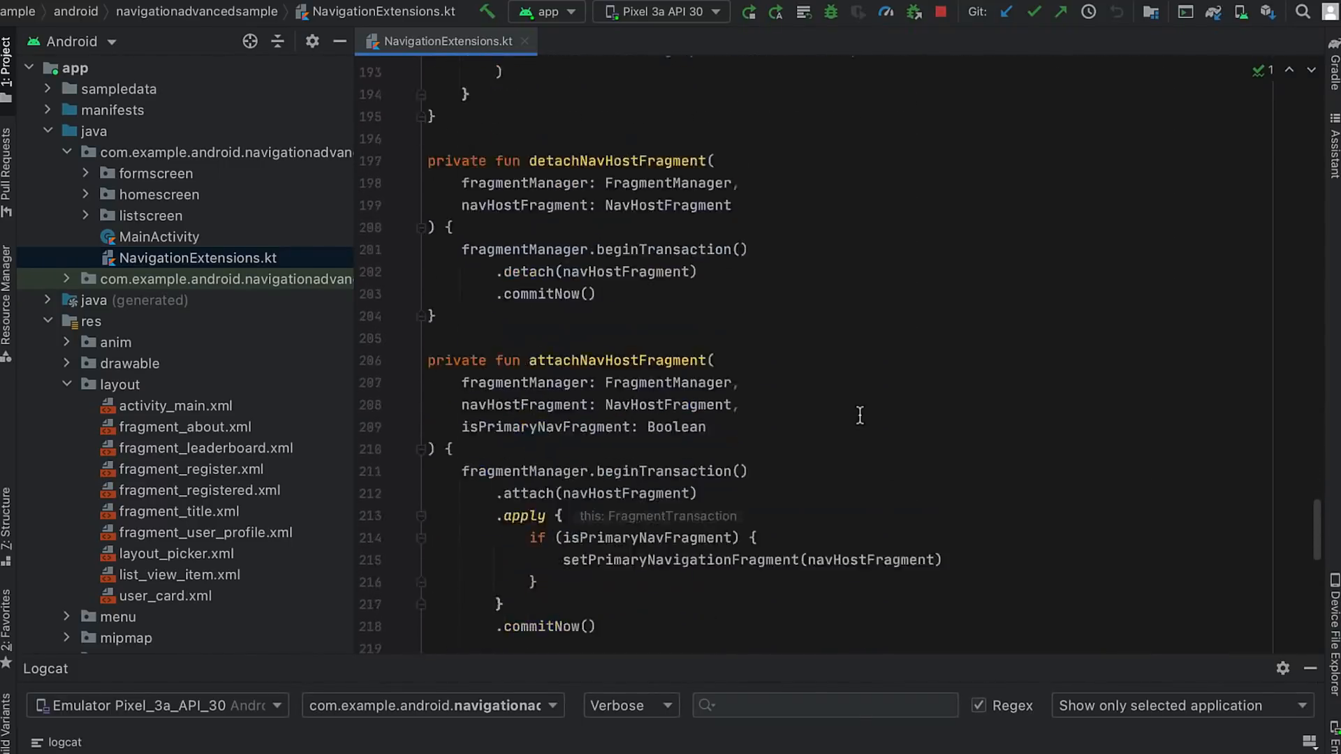
scroll(down, 3)
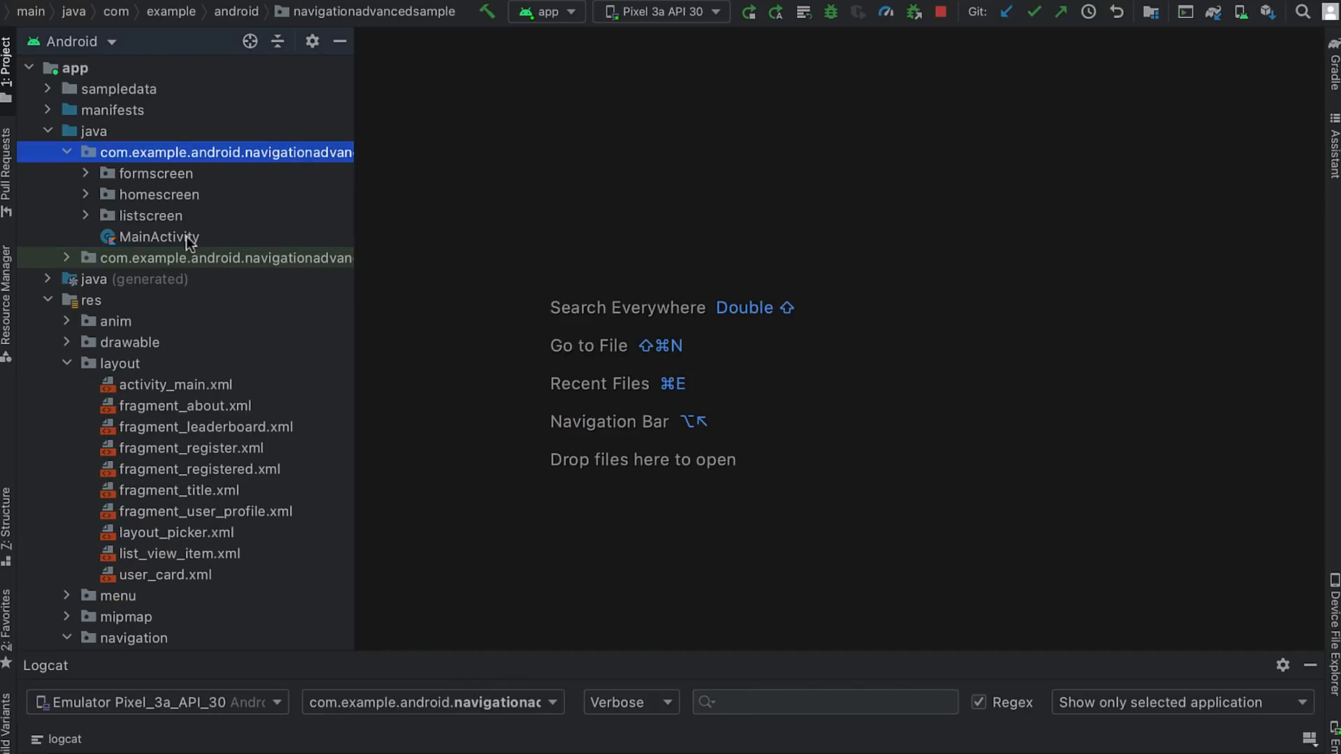
Step: Replace setupBottomNavigationBar in MainActivity with a single navController driving bottom nav, toolbar and navigateUp
double_click(158, 237)
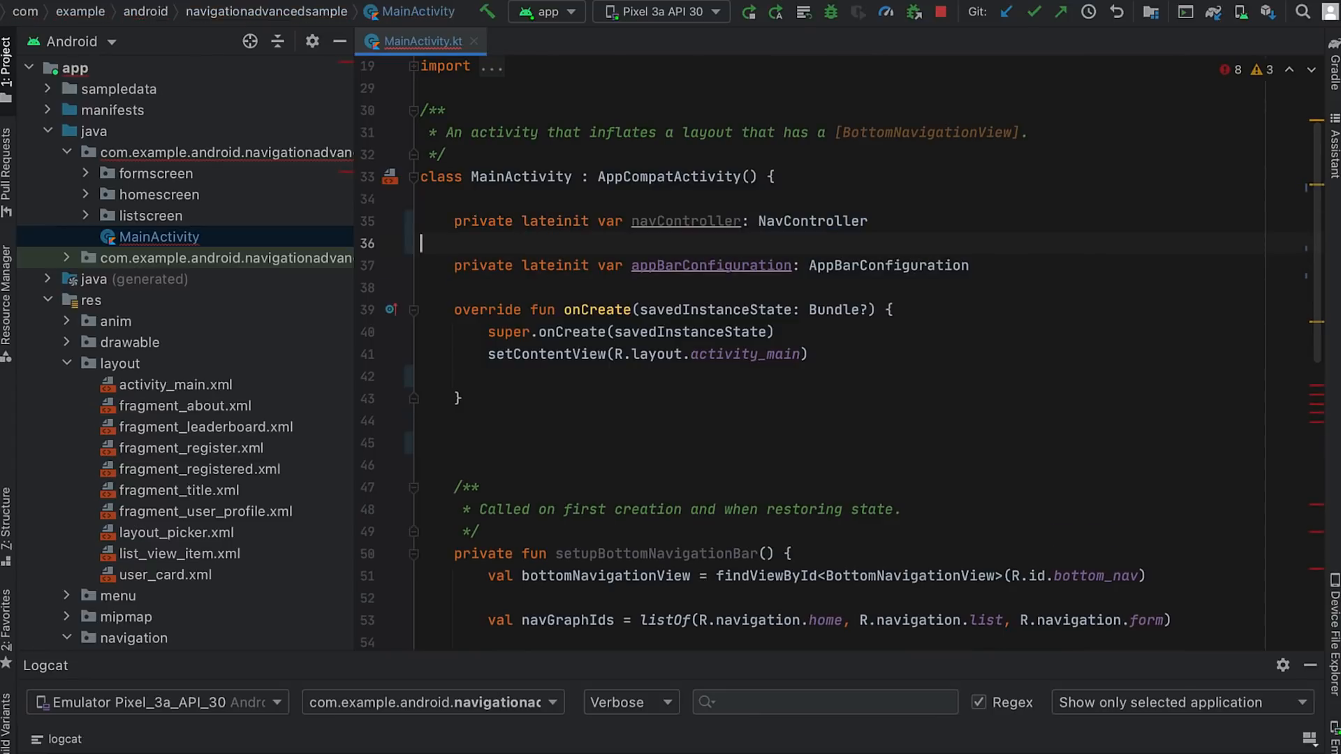
scroll(down, 3)
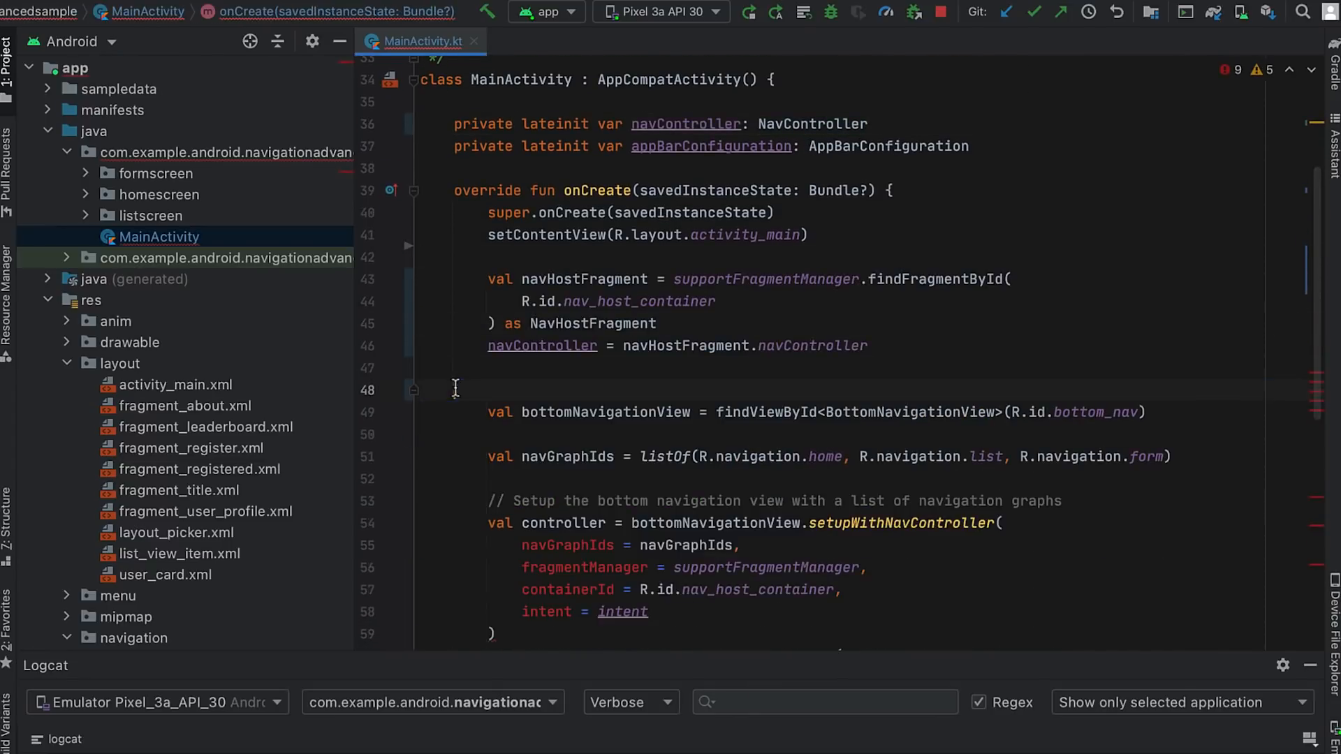
scroll(down, 3)
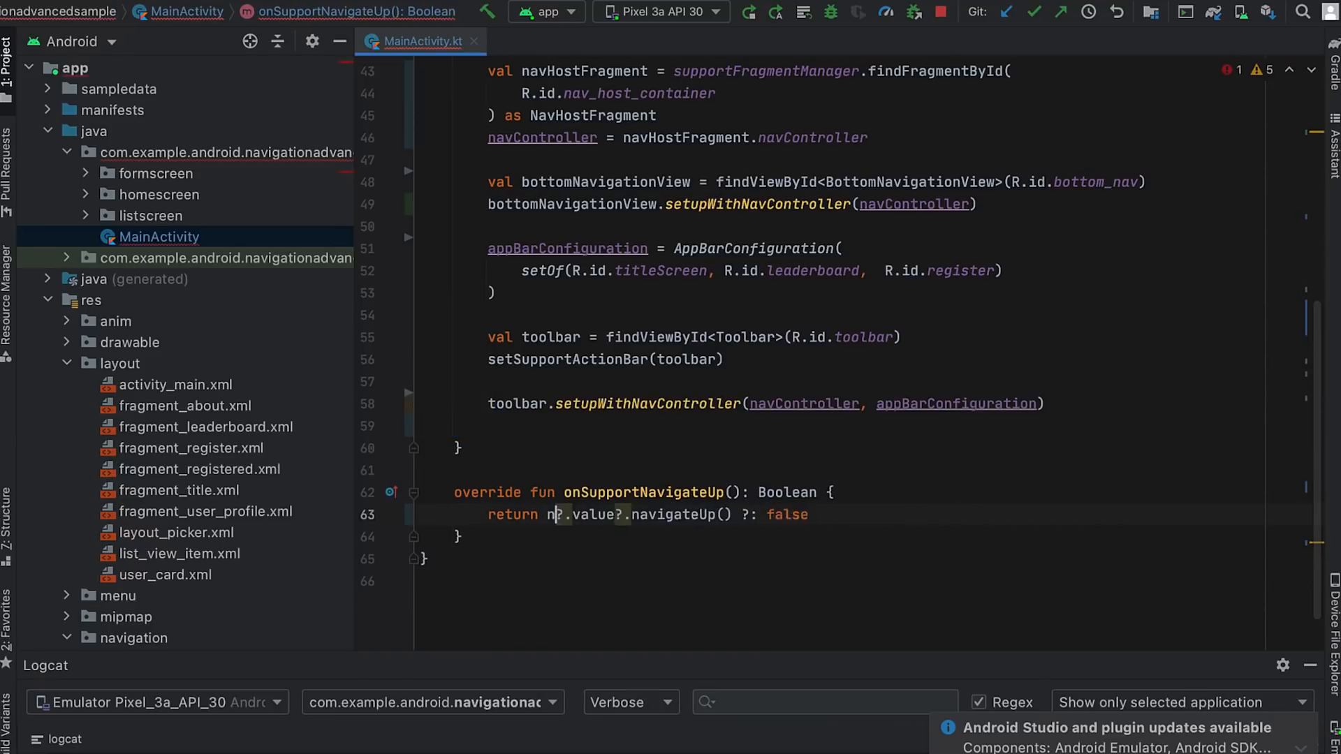
text(navController)
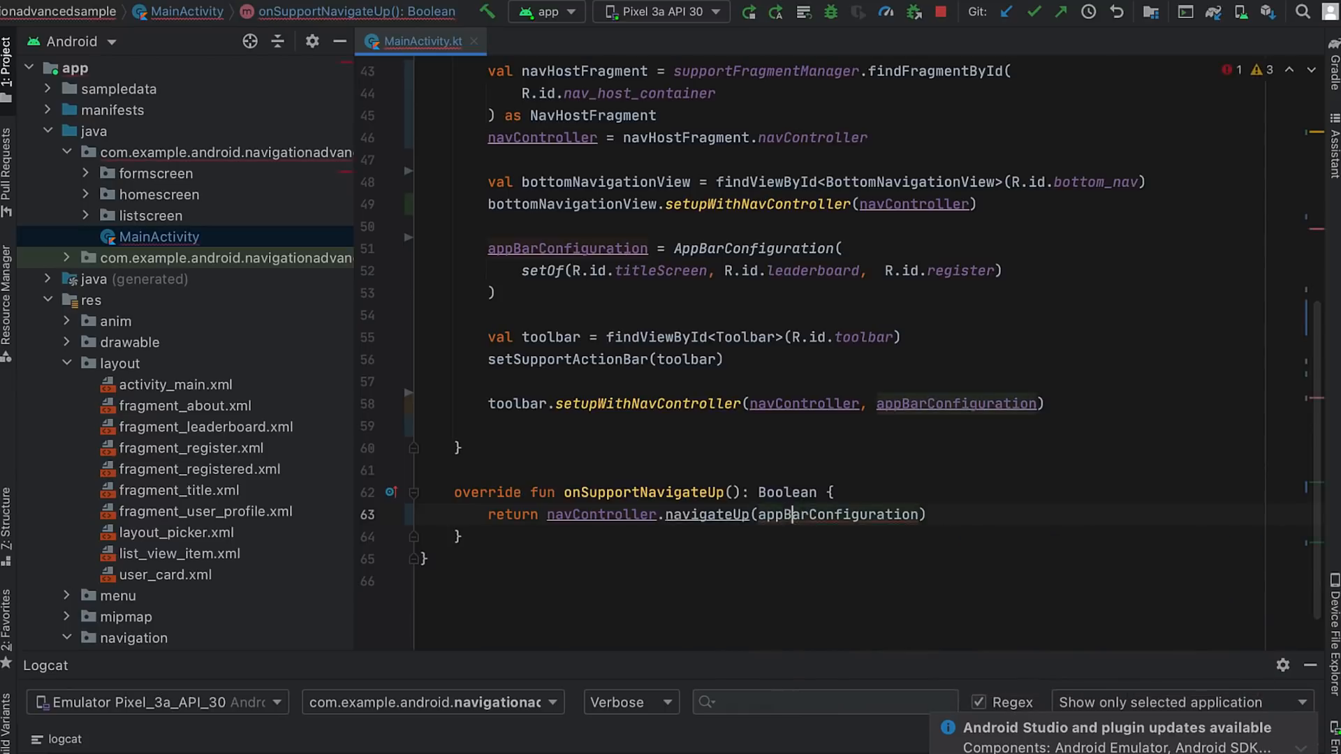
scroll(up, 3)
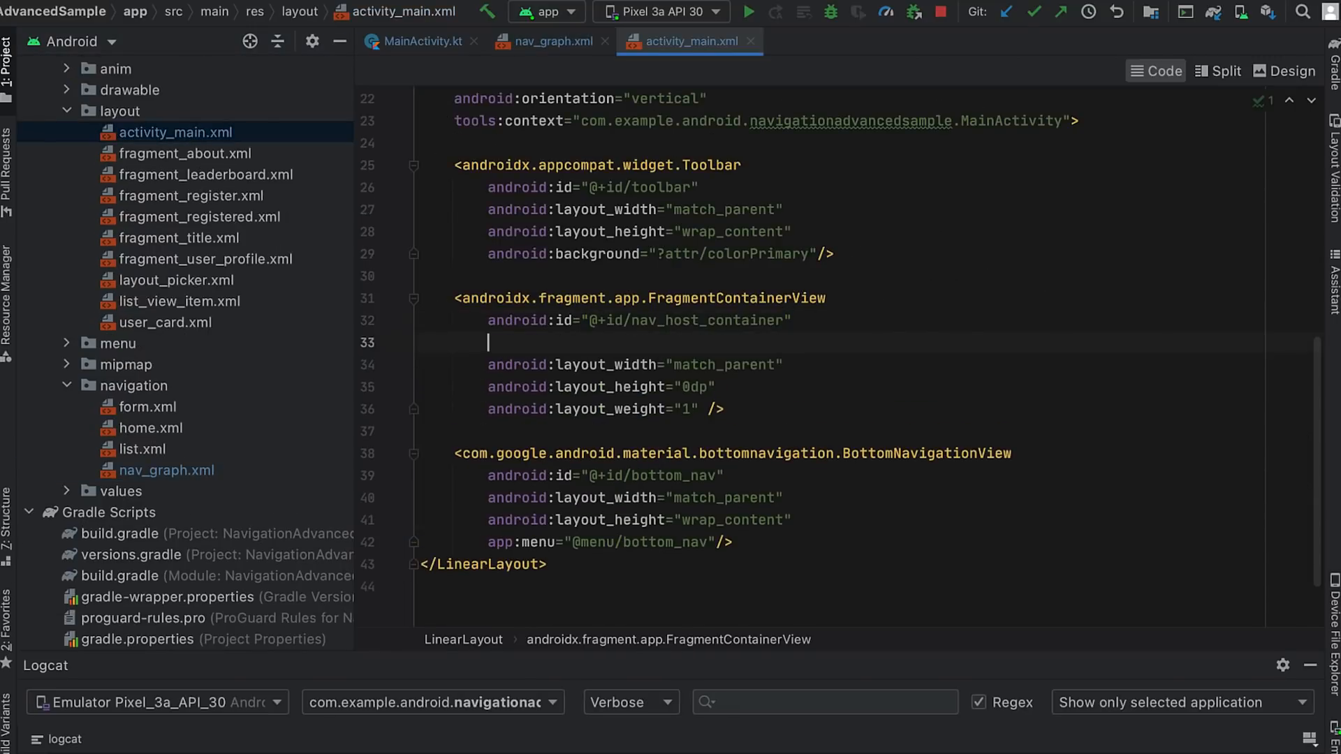
text(android:name="androidx.navigation.fragment.NavHostFragment")
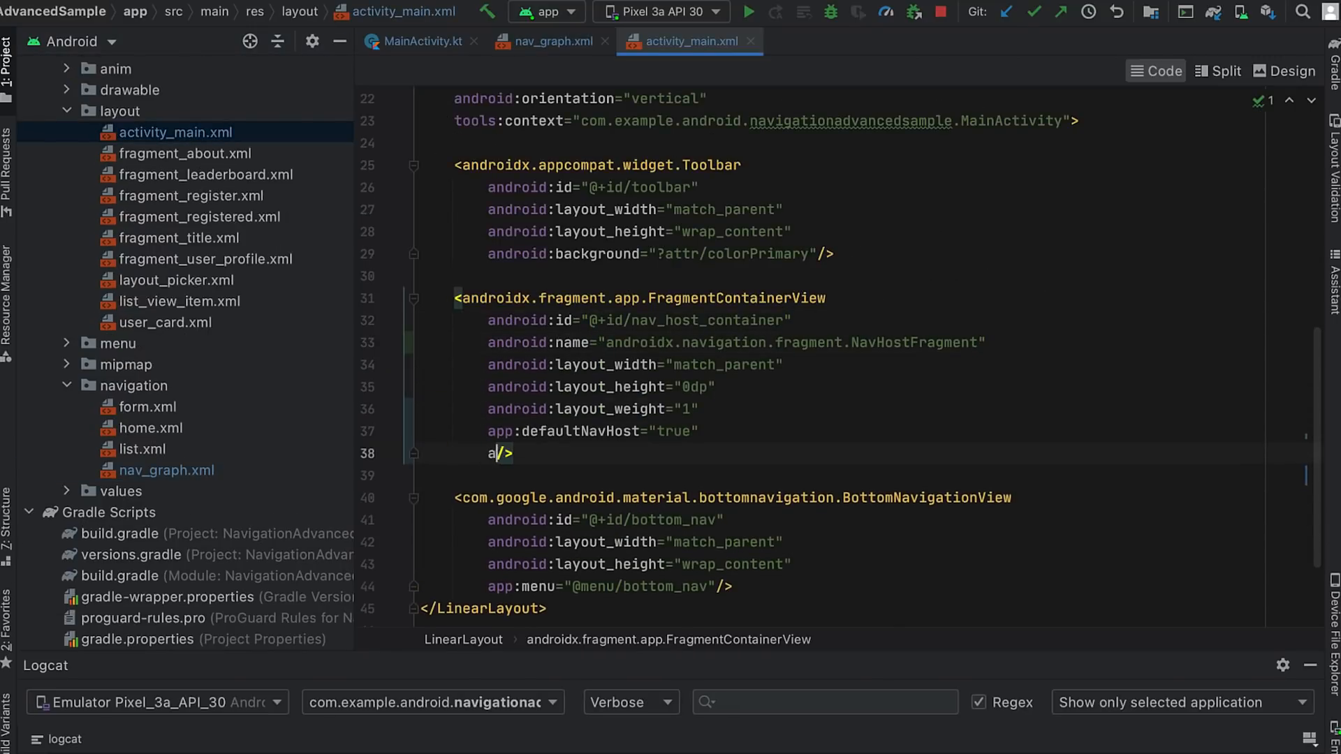
text(pp:navGraph=)
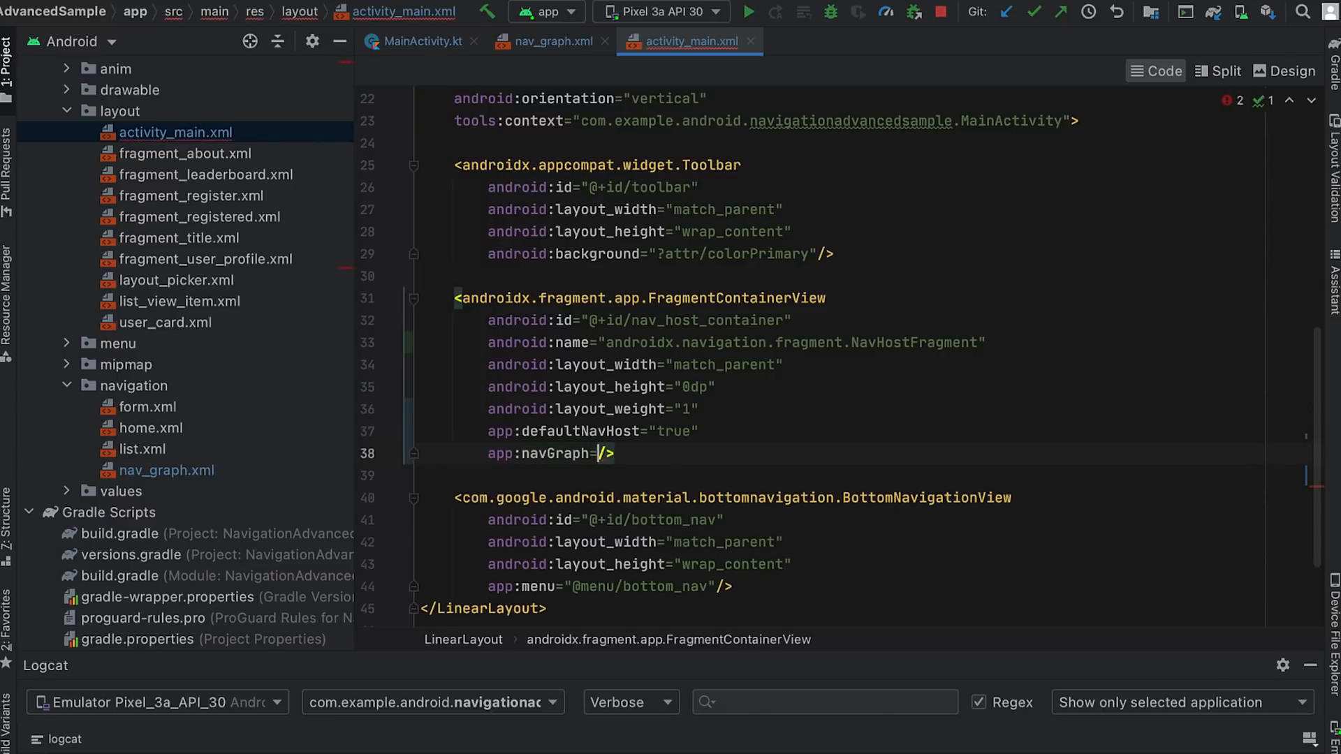
text("@navigation/nav_graph")
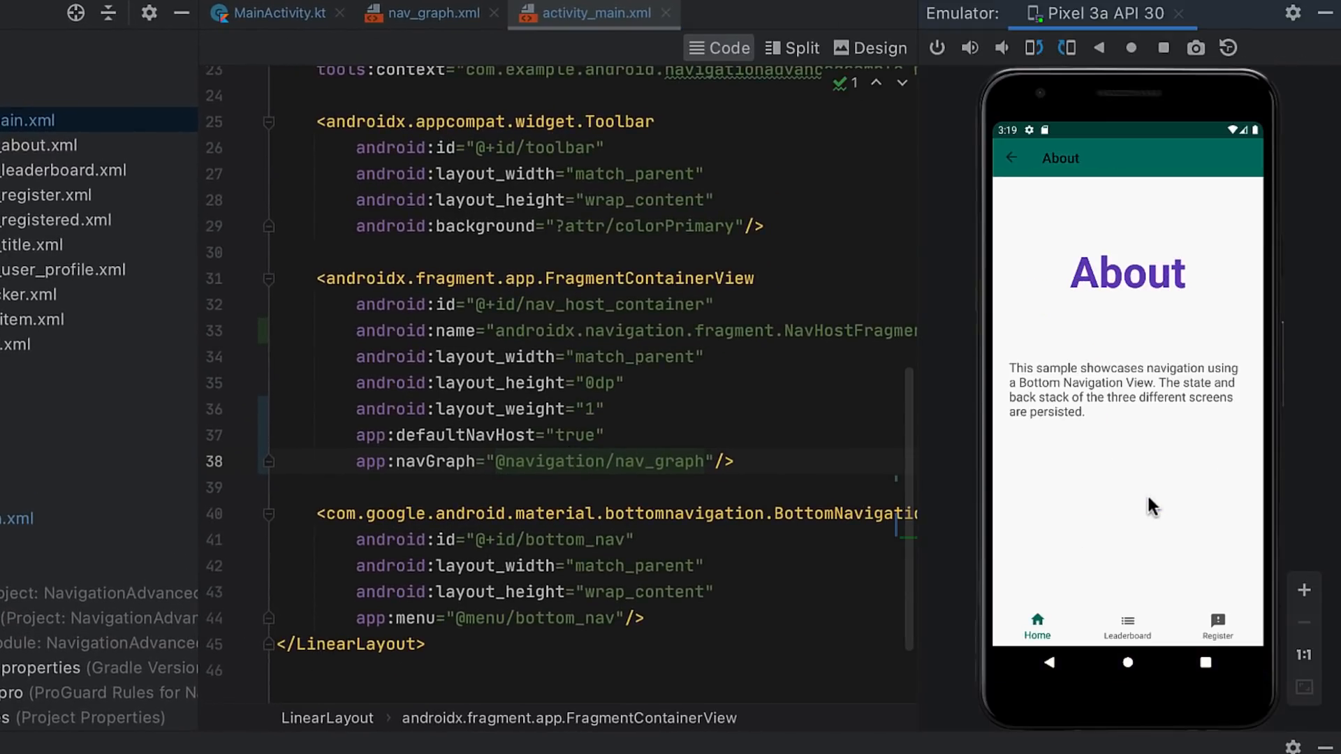
Step: Switch between Leaderboard, Home, About, Register and Home to confirm each section's history survives
click(1127, 625)
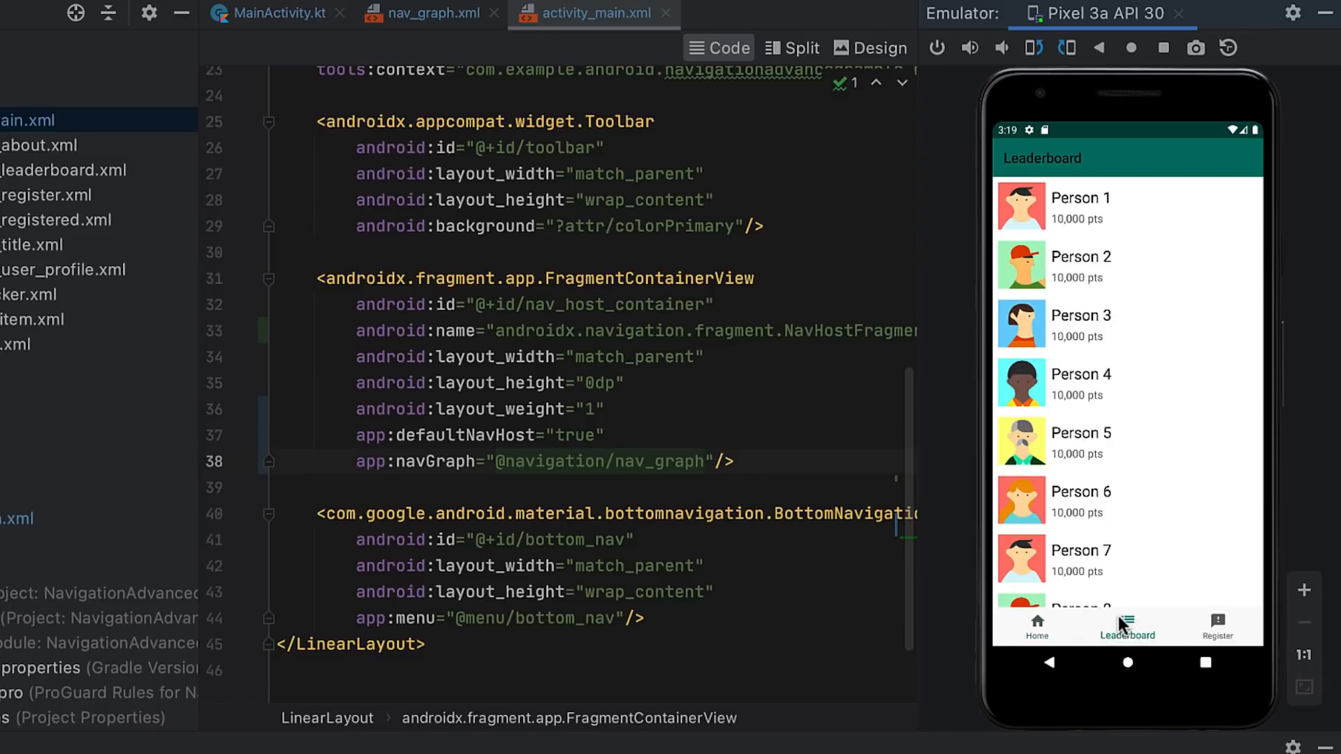
click(1035, 626)
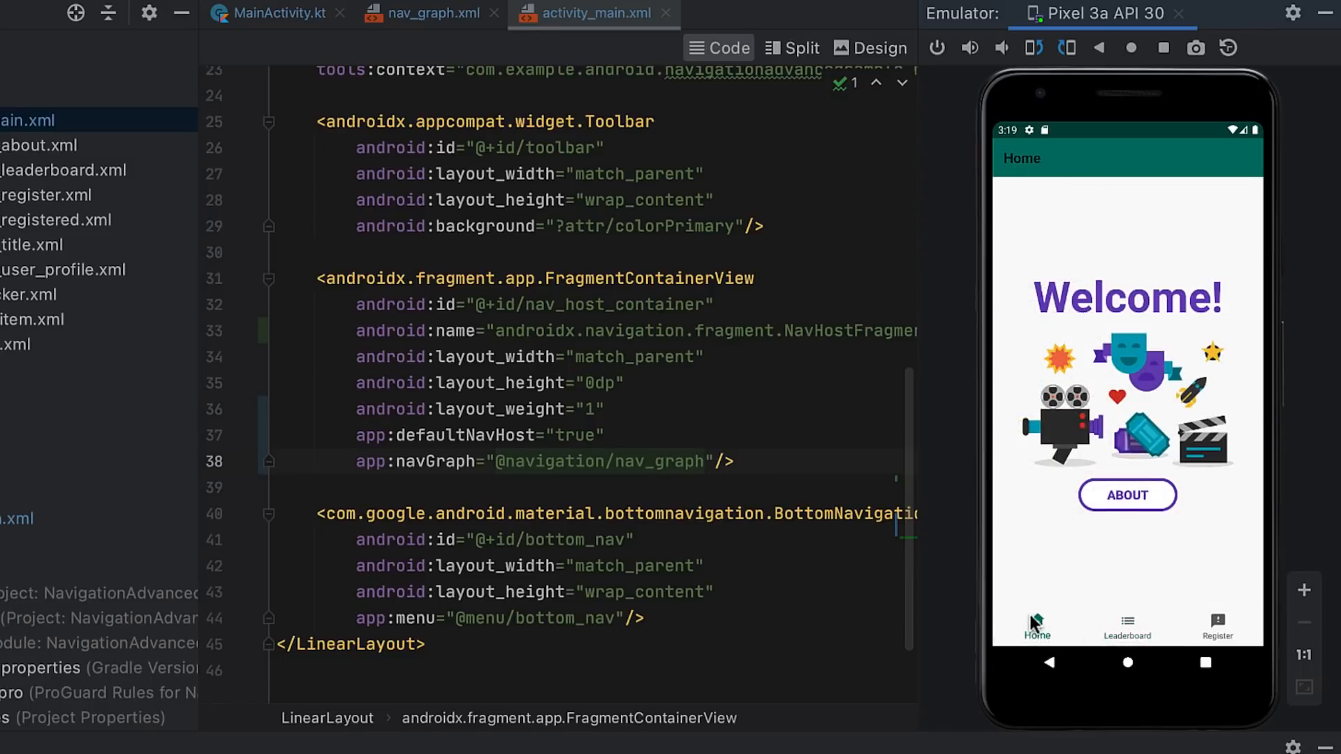
click(1127, 495)
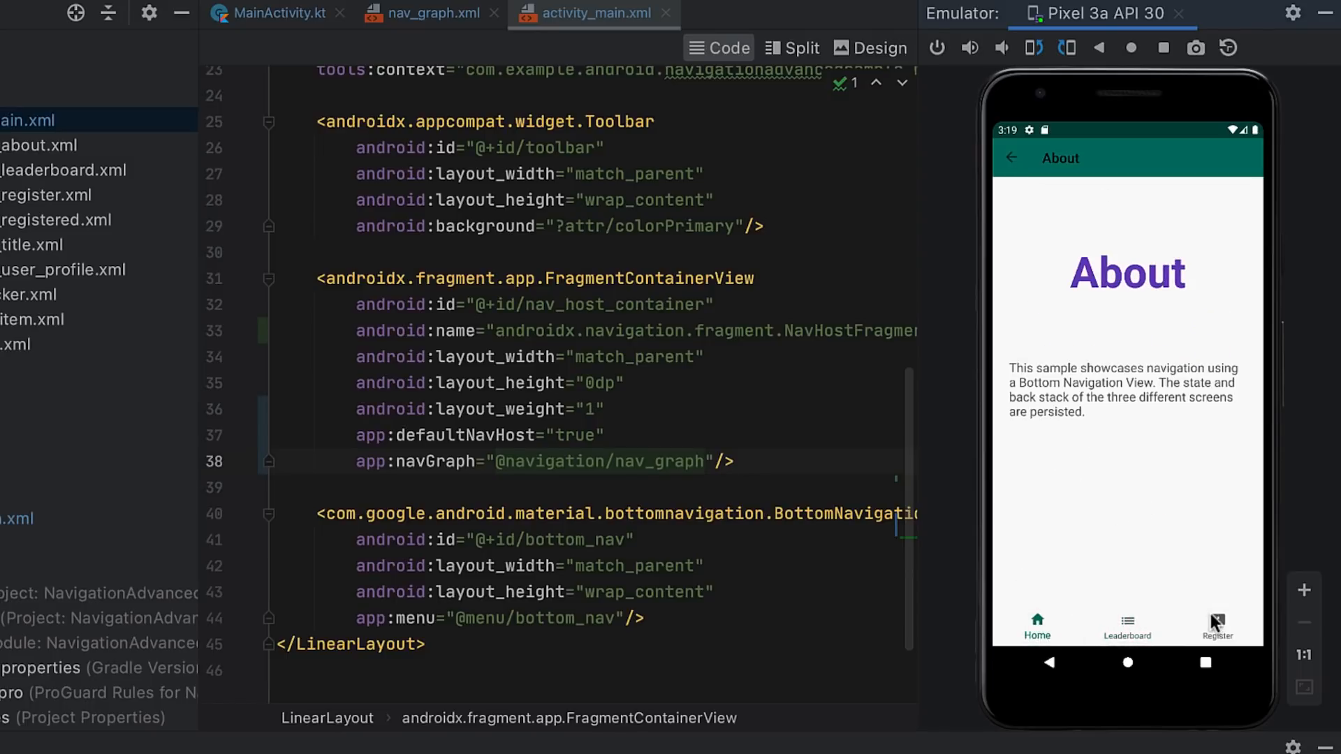
click(1217, 627)
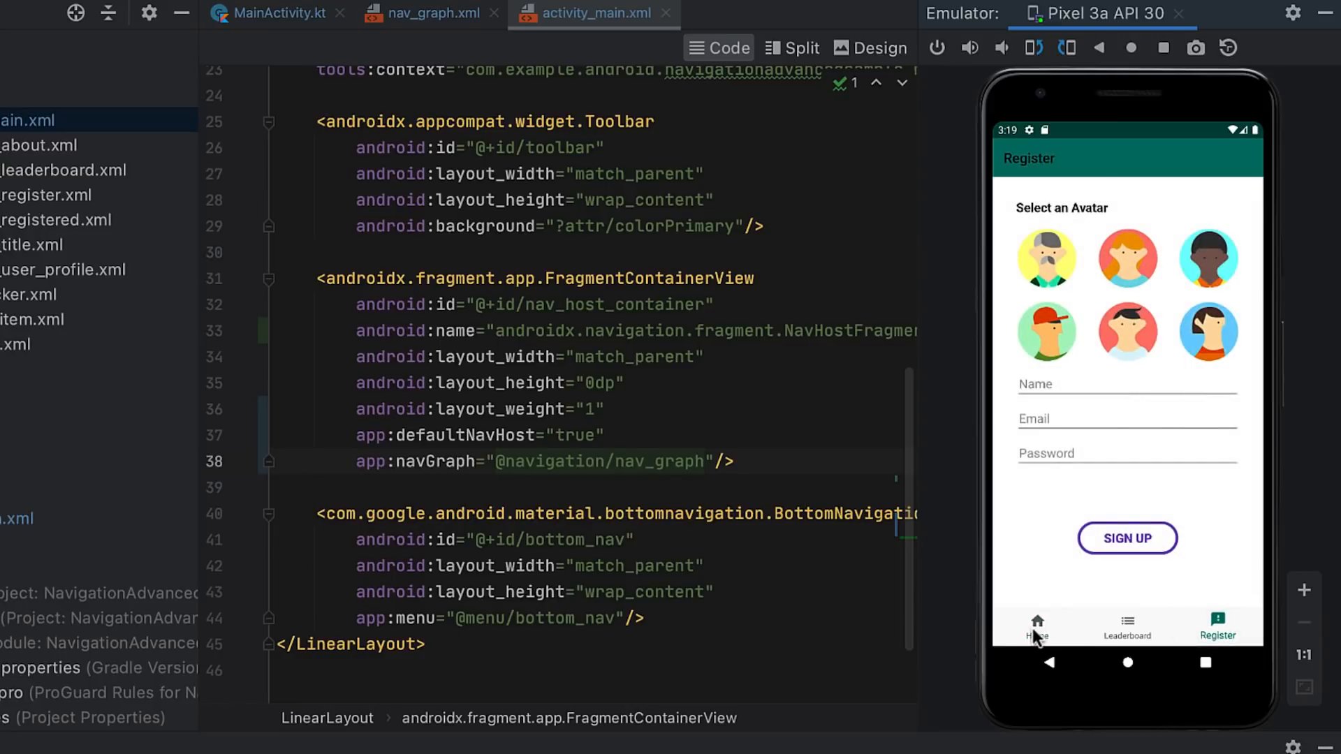
click(1038, 624)
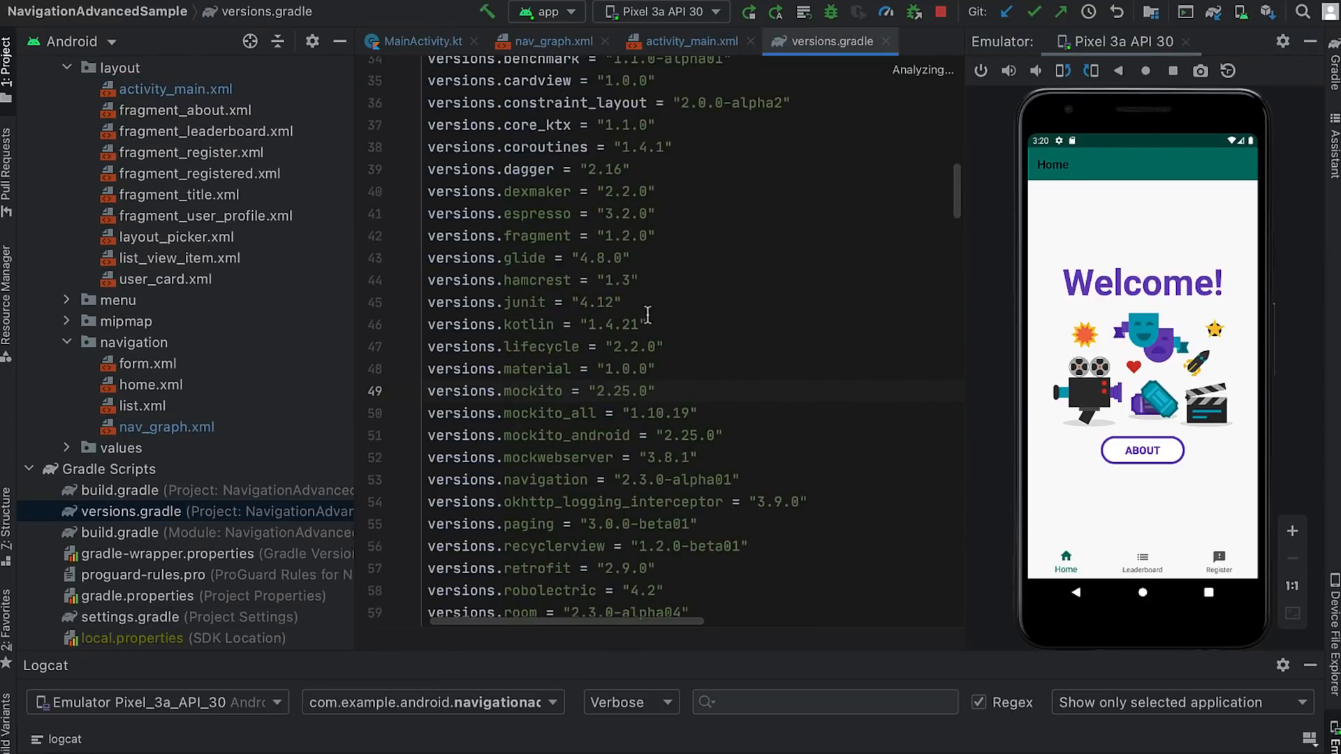
Step: Set fragment to 1.4.0-alpha01 and navigation to 2.4.0-alpha01 in versions.gradle and sync Gradle
text(1.4.0-alpha)
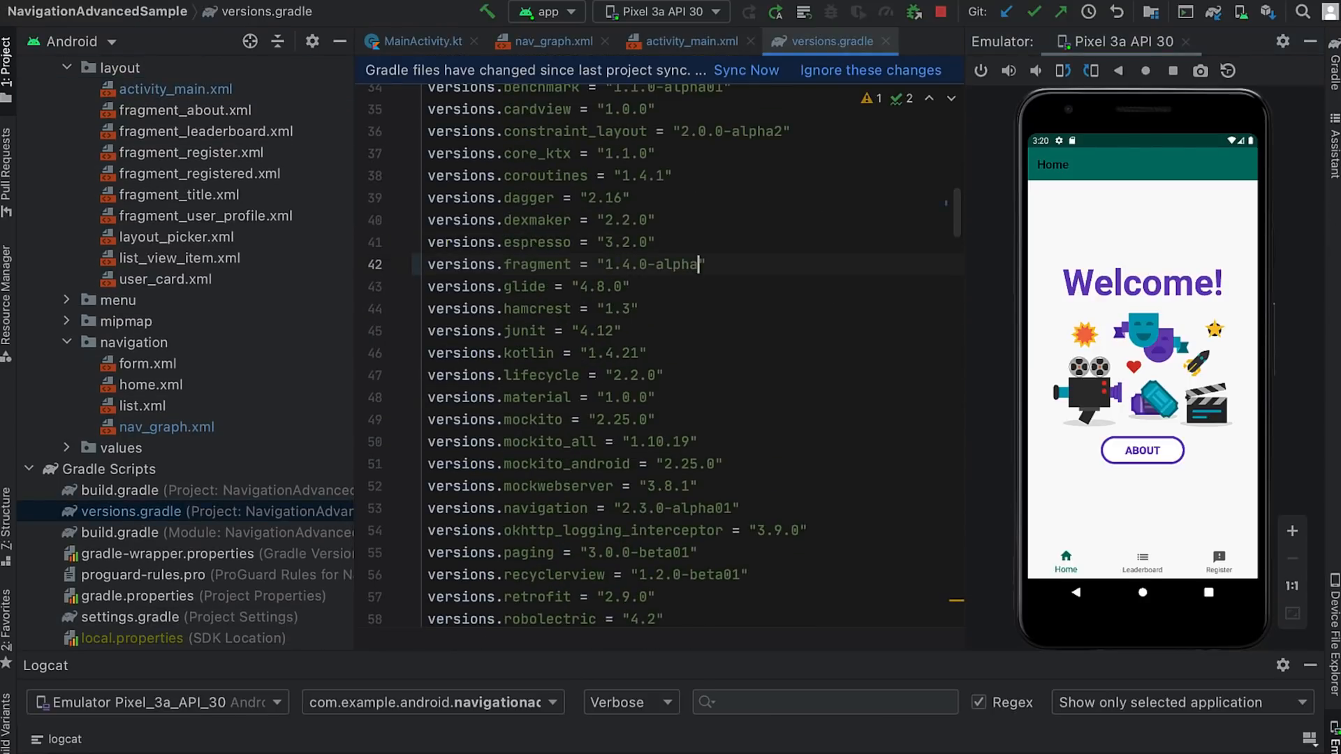
text(01)
click(691, 509)
text(4)
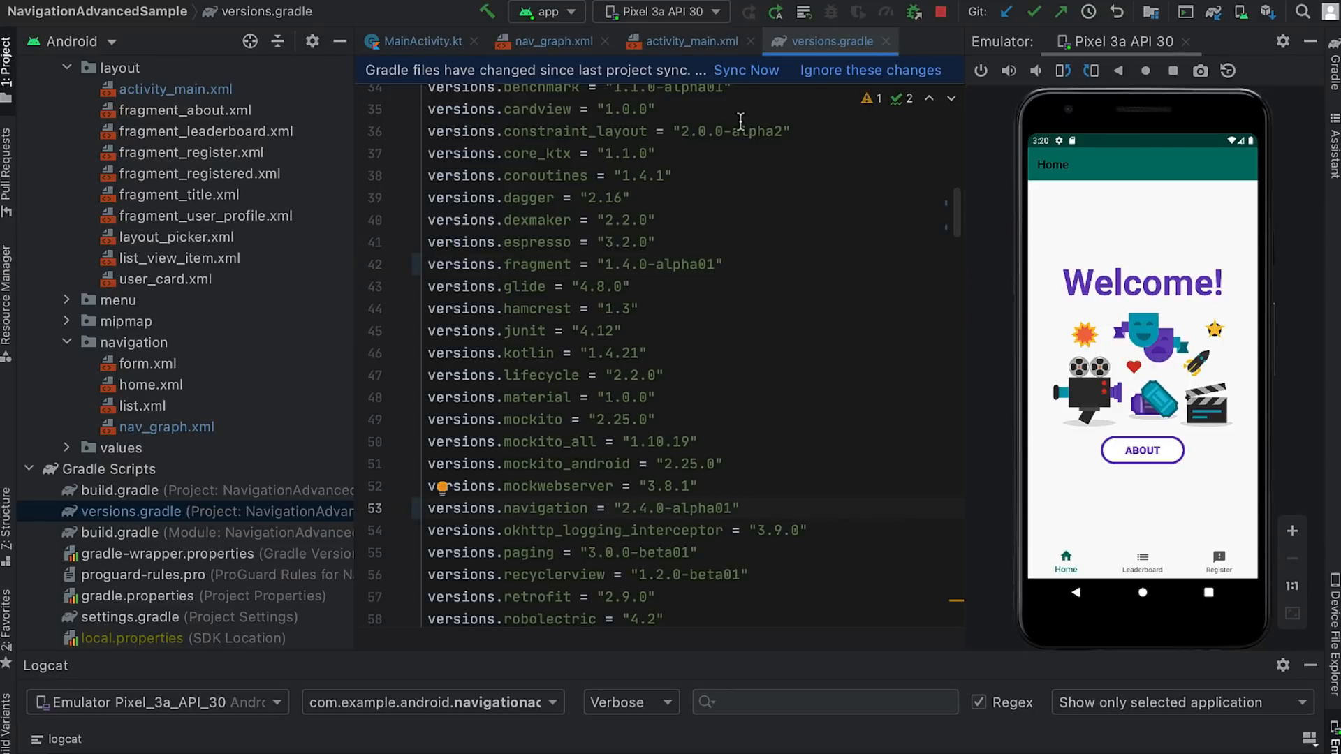
click(745, 70)
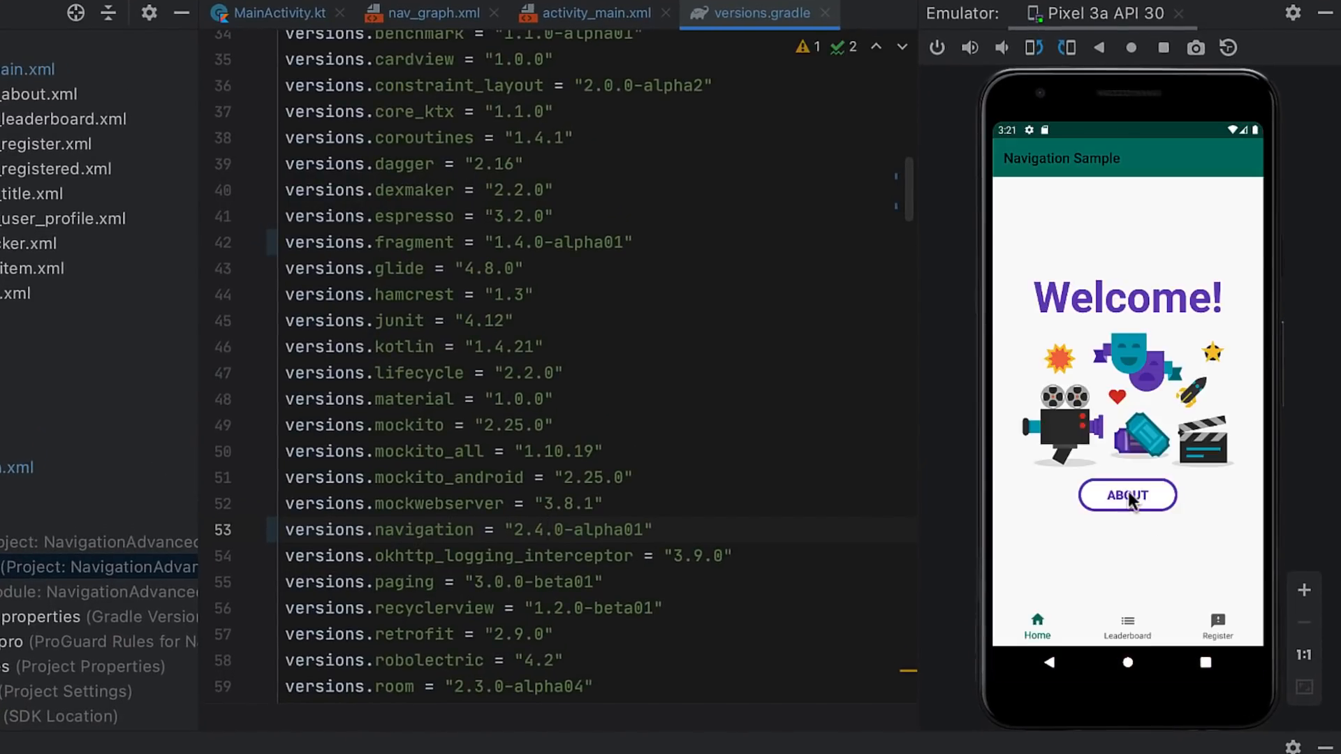
Step: Open the About screen from the Welcome page of the relaunched app
click(1127, 495)
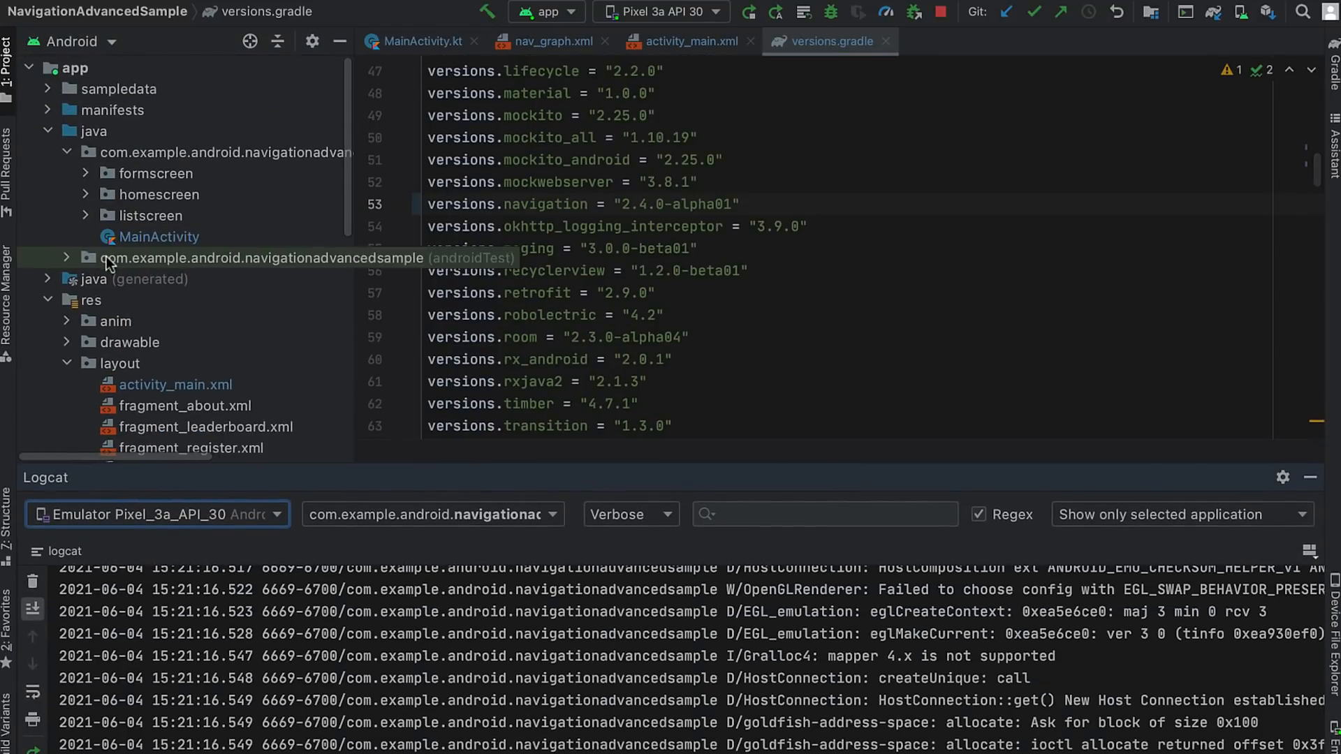
Step: Run the BottomNavigationTest instrumented class and watch its results in the Run tool window
double_click(190, 236)
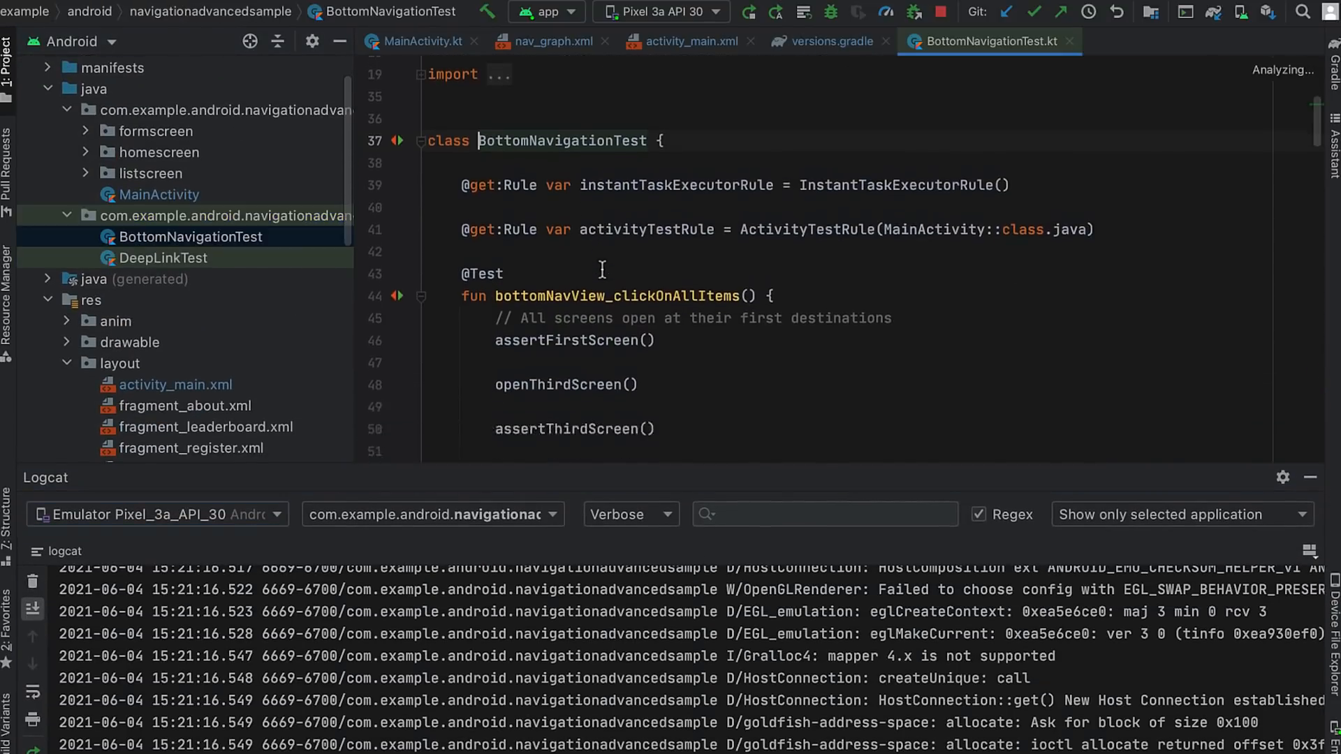
scroll(down, 3)
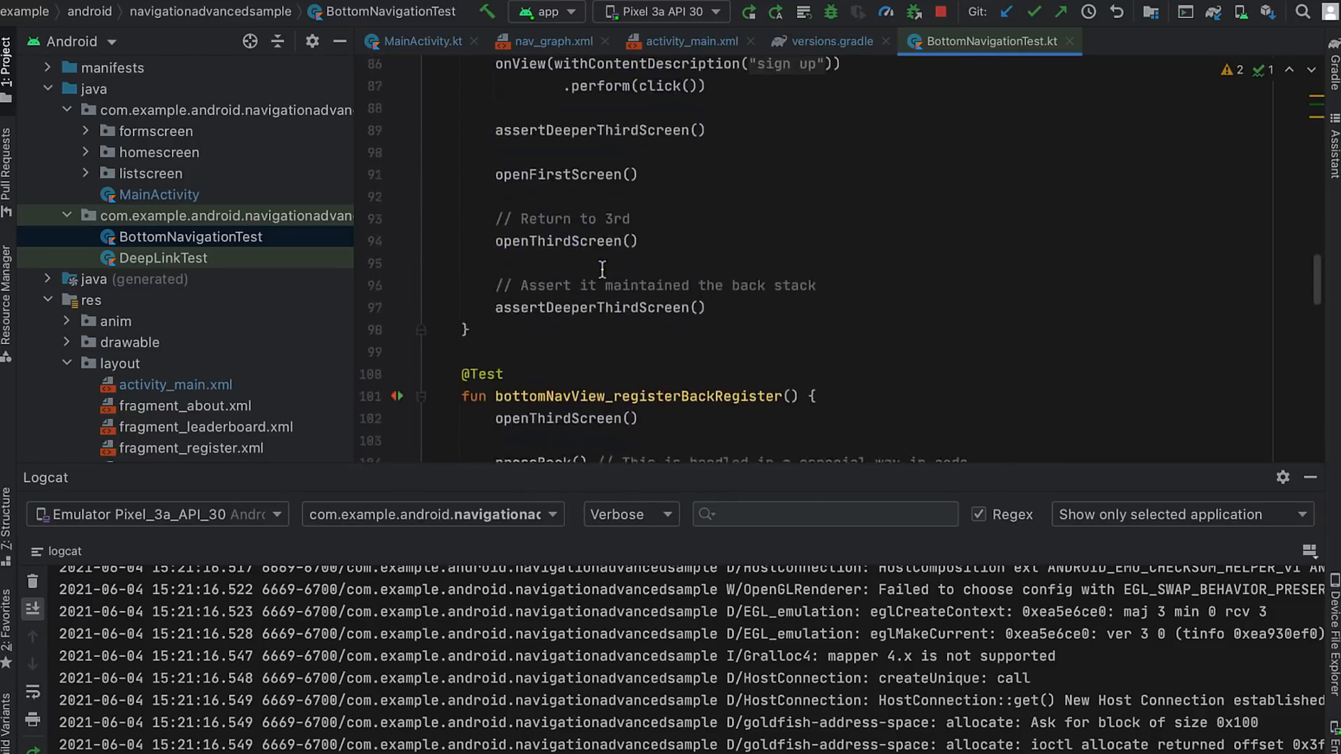
scroll(down, 3)
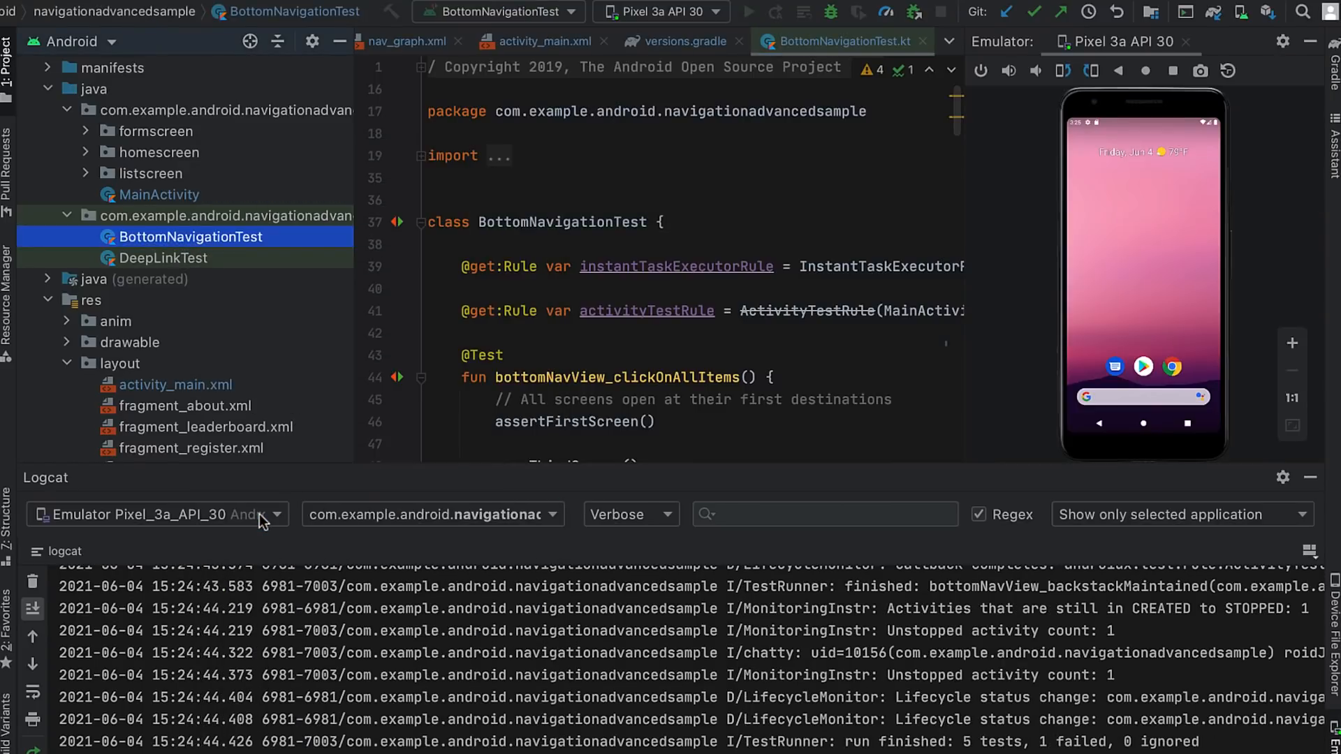
click(748, 11)
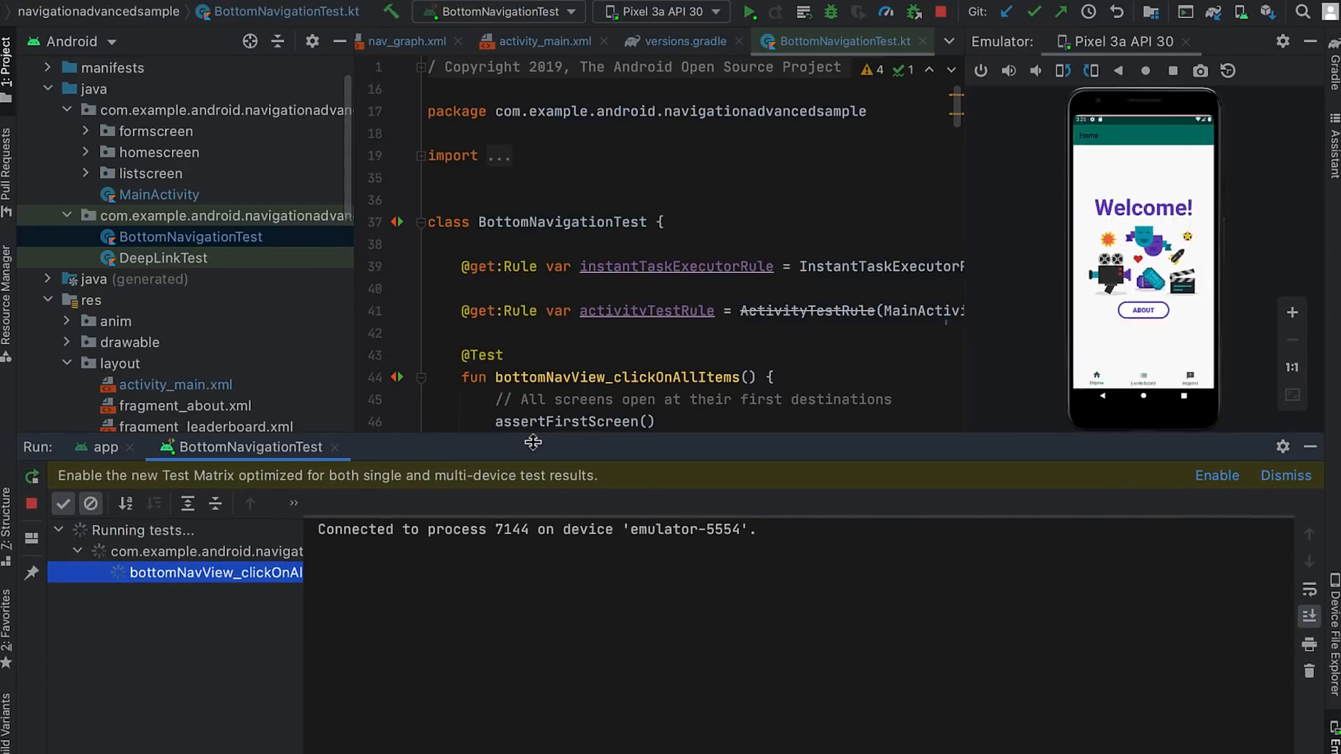